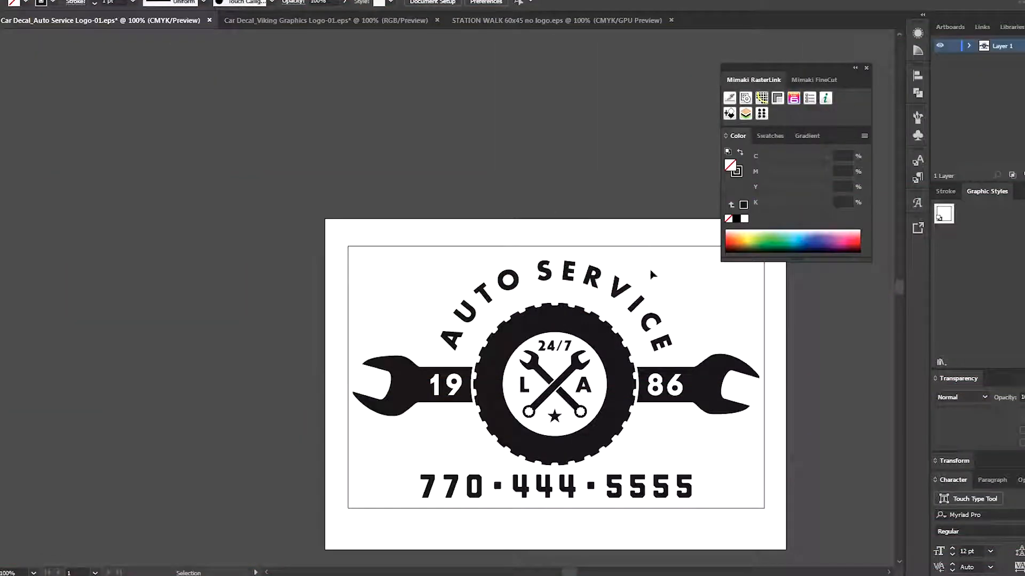
pyautogui.moveTo(714, 278)
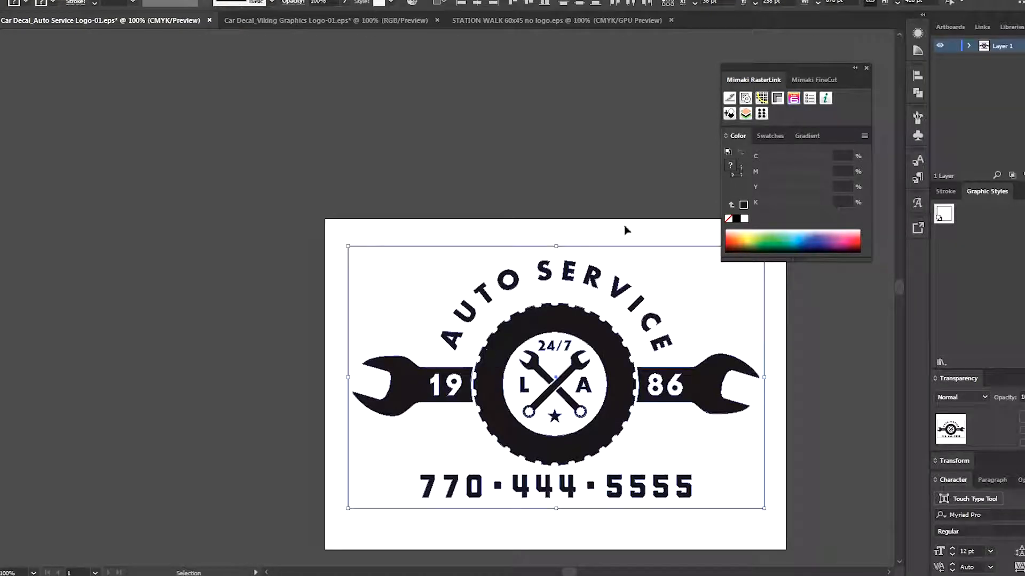
# Remove the logo's black fill, leaving thin outlines, and select all its paths.
pyautogui.click(729, 98)
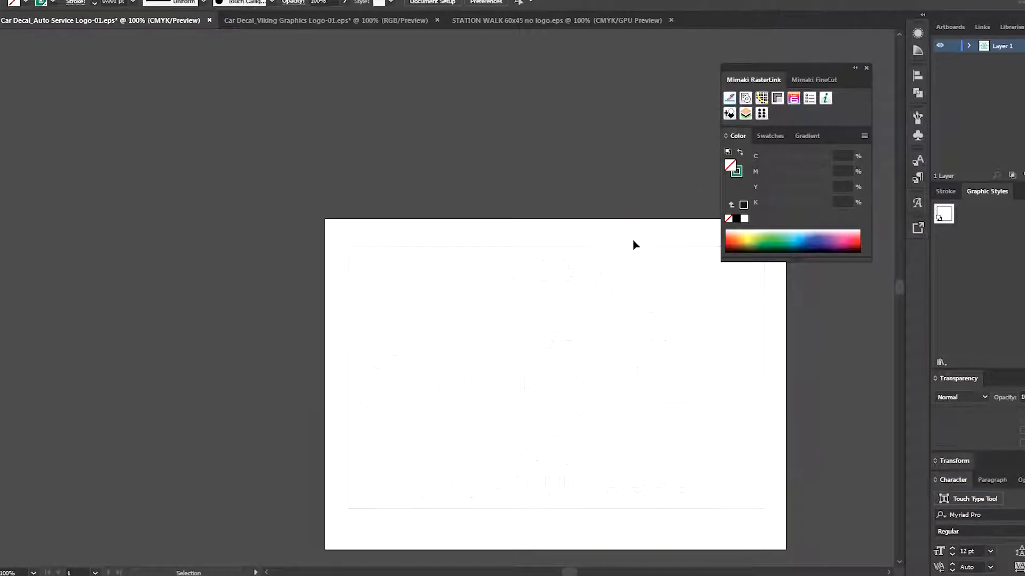
pyautogui.click(555, 377)
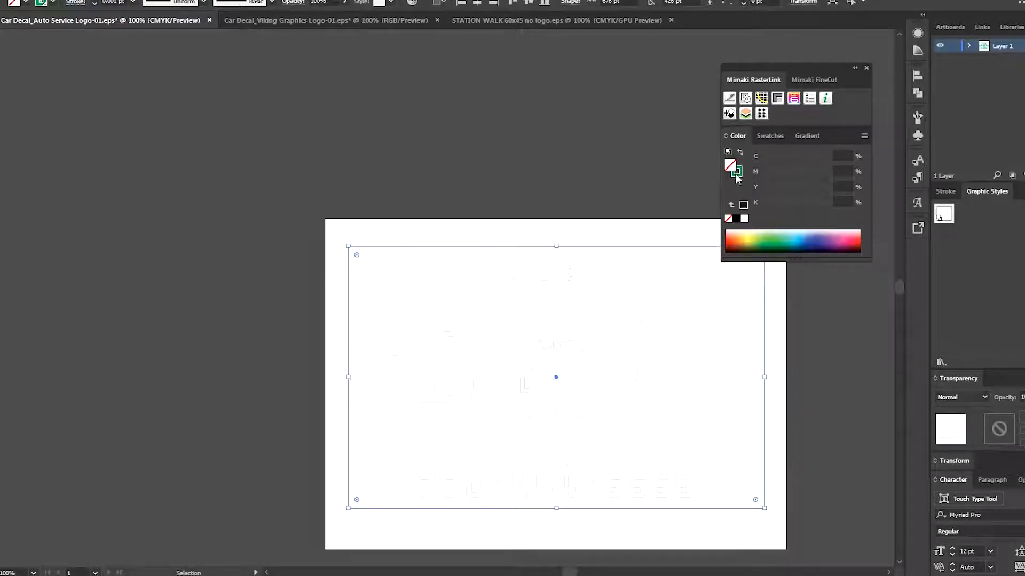
# Create a red spot swatch C0 M100 Y100 K0 named CutContour as the logo's stroke colour.
pyautogui.click(766, 135)
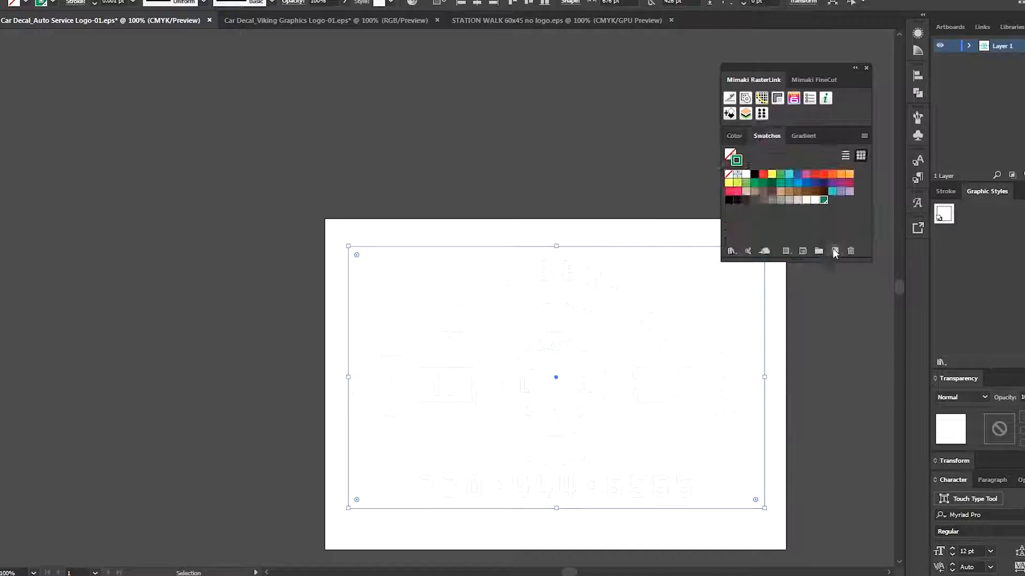
pyautogui.click(834, 250)
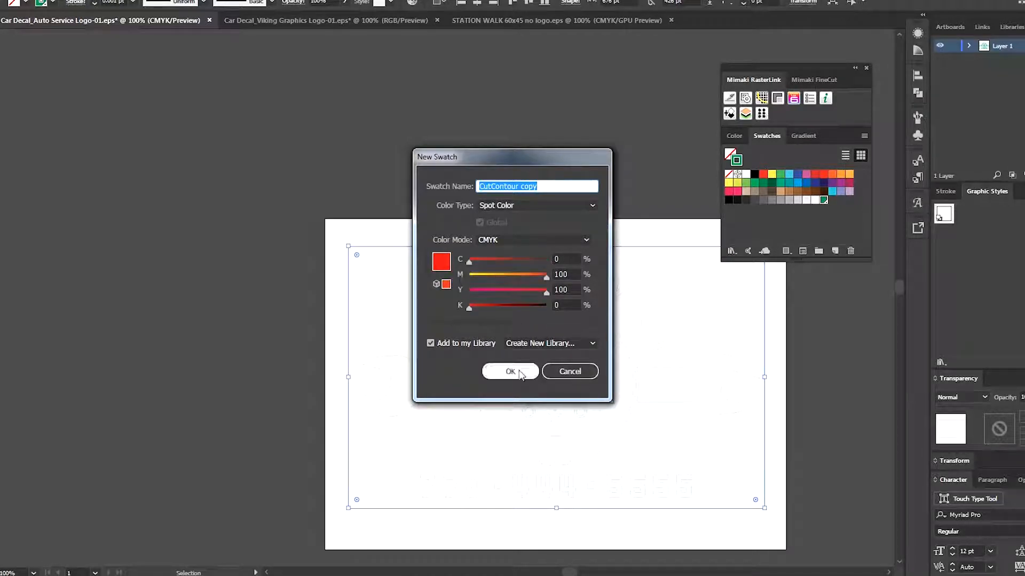
pyautogui.click(511, 372)
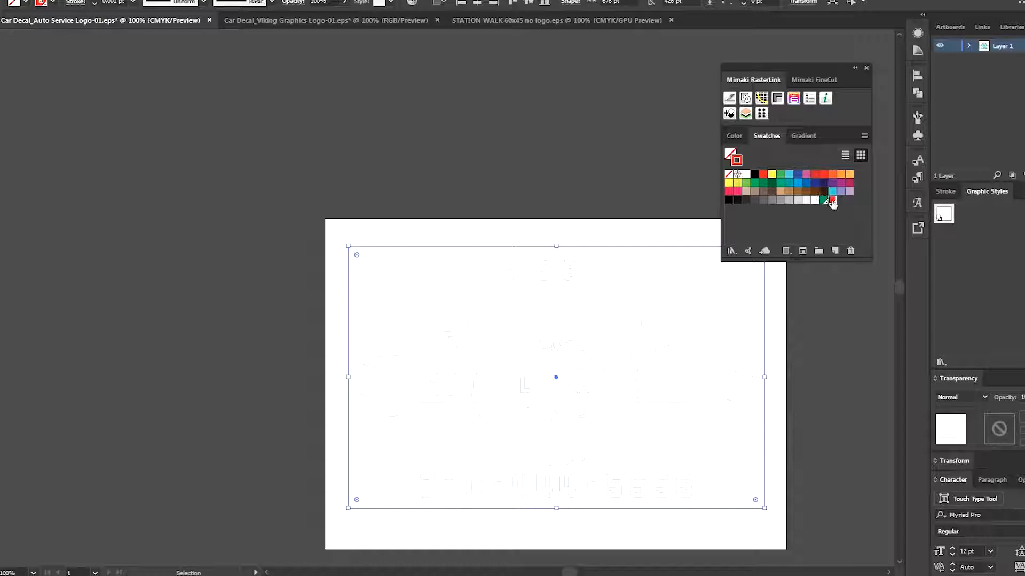
pyautogui.doubleClick(832, 201)
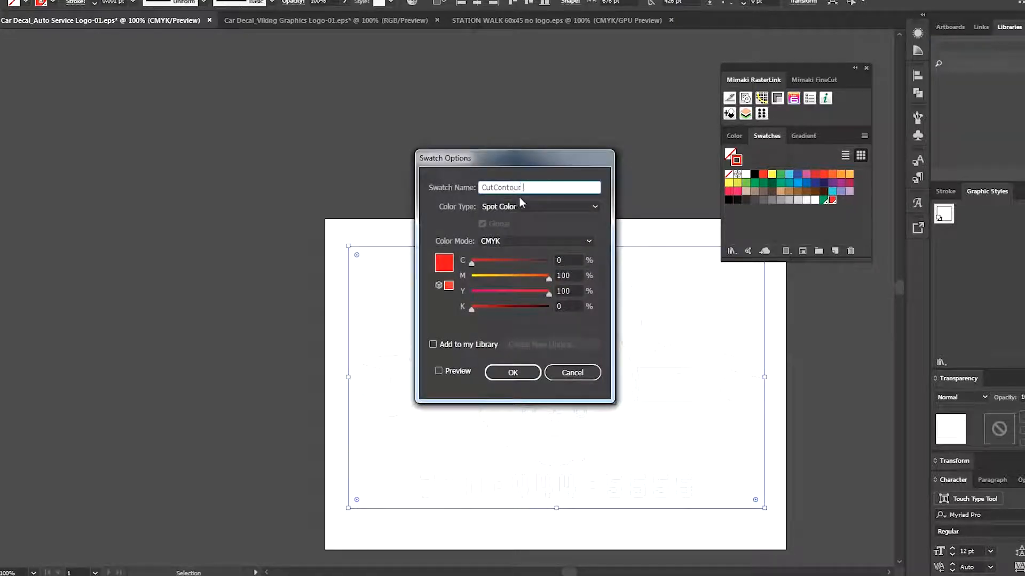
pyautogui.click(513, 373)
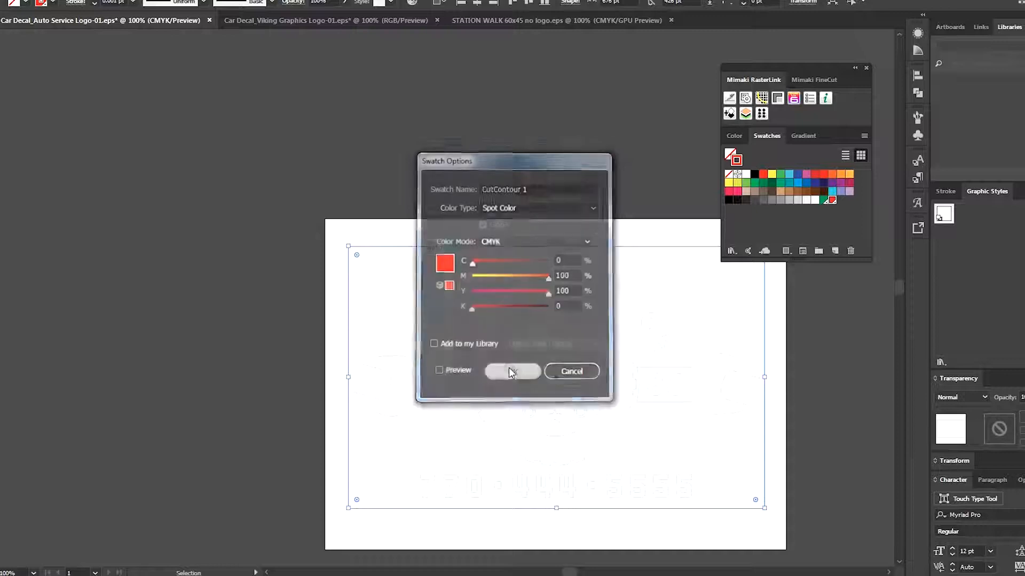
pyautogui.click(511, 371)
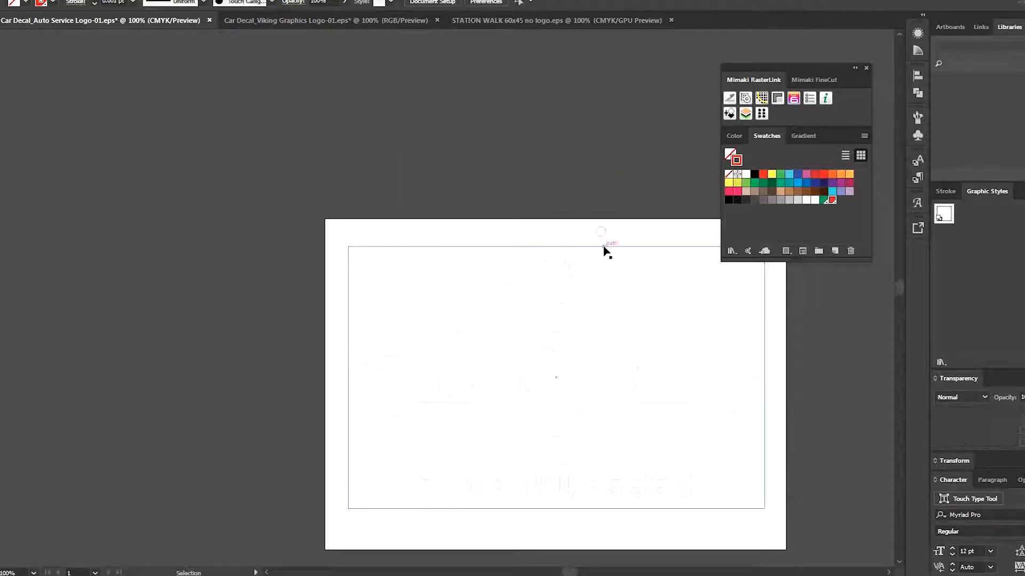
# Draw a rectangle enclosing the logo and create FineCut register marks at its corners.
pyautogui.click(601, 235)
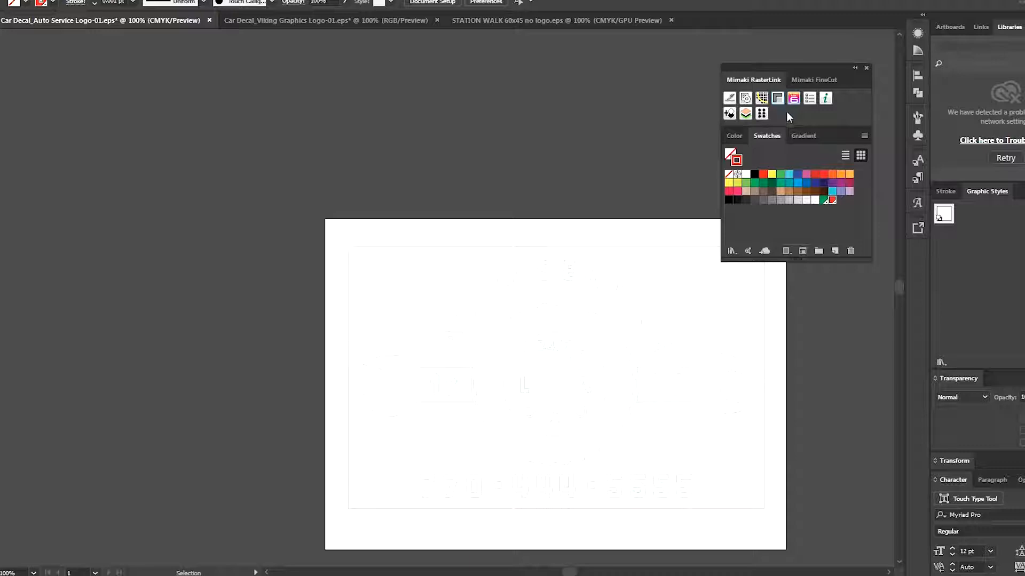
pyautogui.click(813, 80)
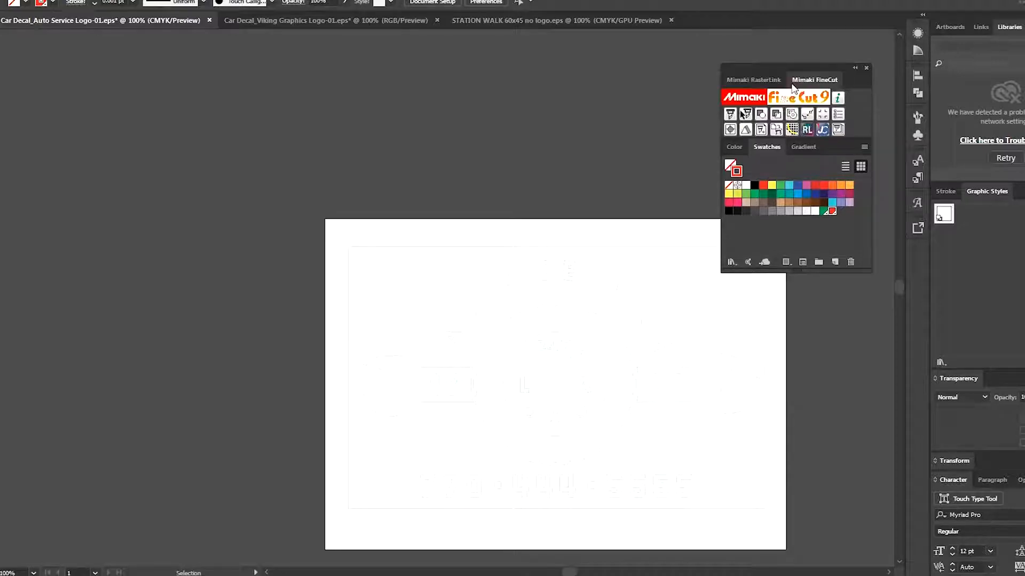
pyautogui.moveTo(651, 209)
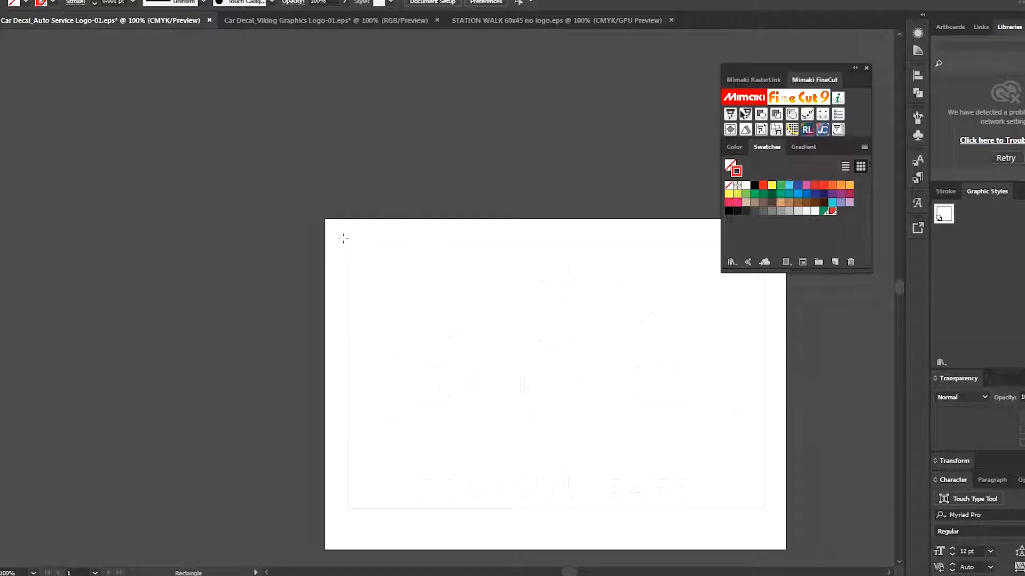
pyautogui.moveTo(345, 238); pyautogui.dragTo(574, 387)
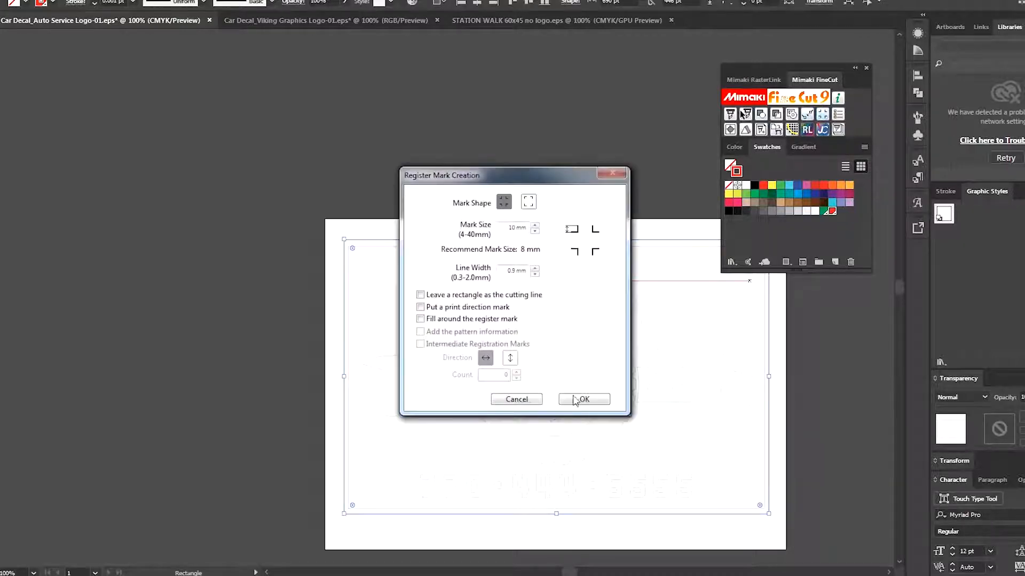
pyautogui.click(582, 399)
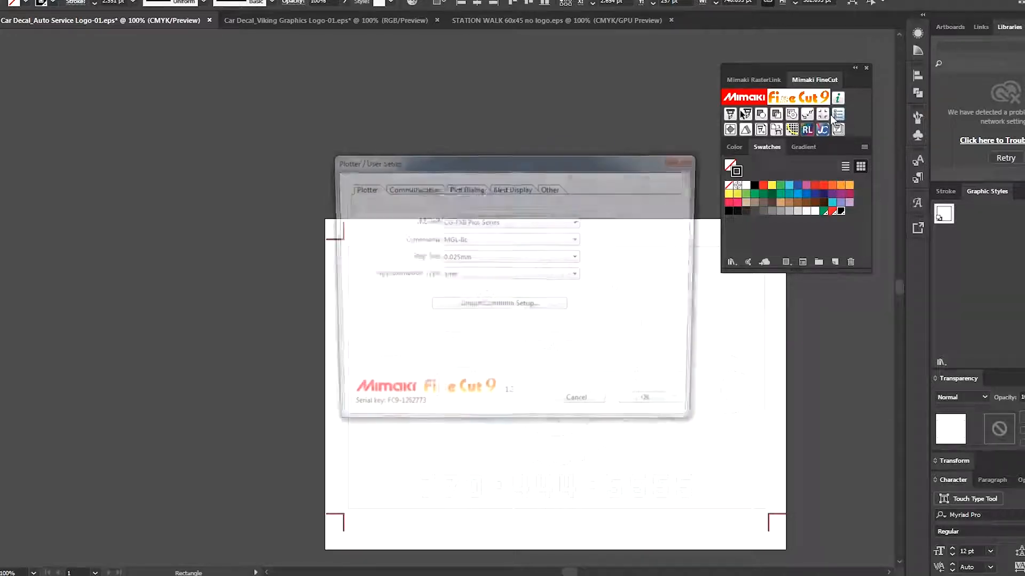
# Choose the USB-connected CG-FXIIPlus cutter and run a successful connection test.
pyautogui.click(415, 202)
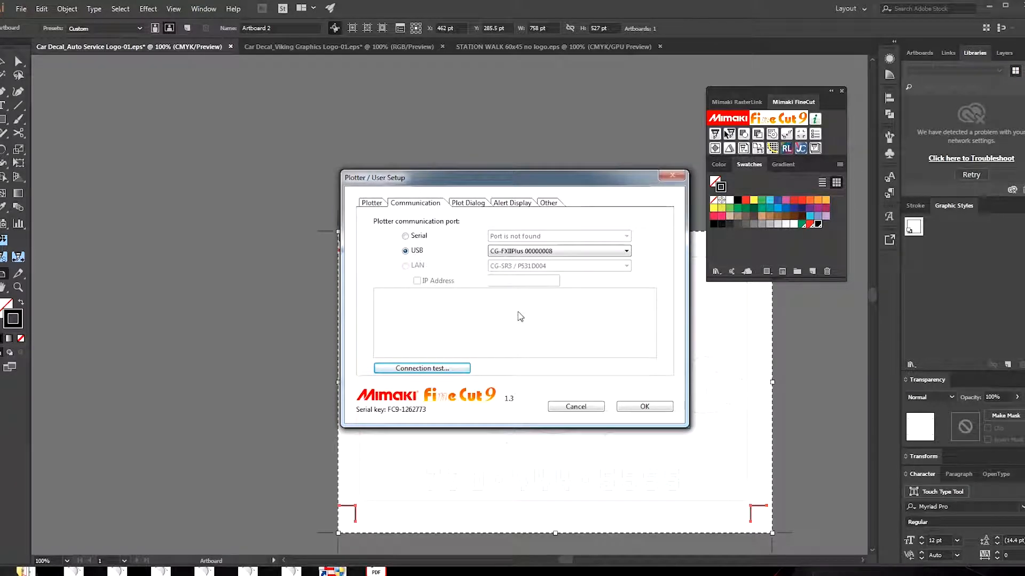
pyautogui.click(557, 250)
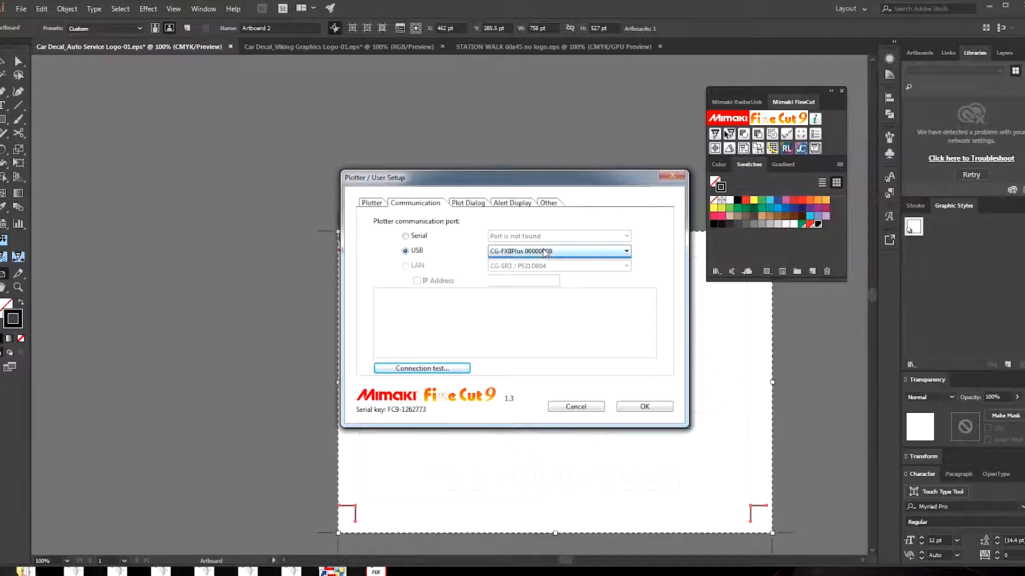
pyautogui.click(420, 368)
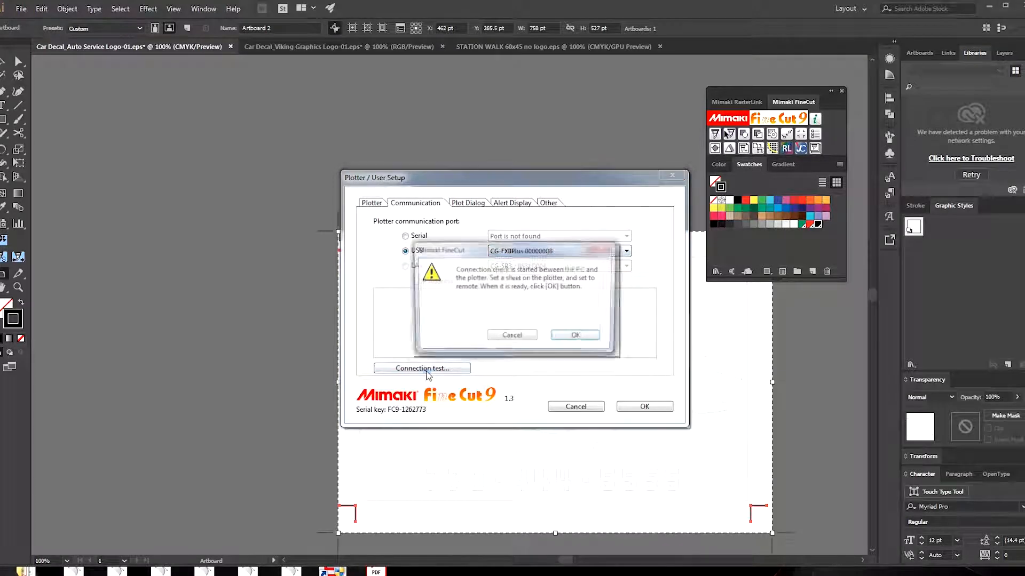
pyautogui.click(575, 334)
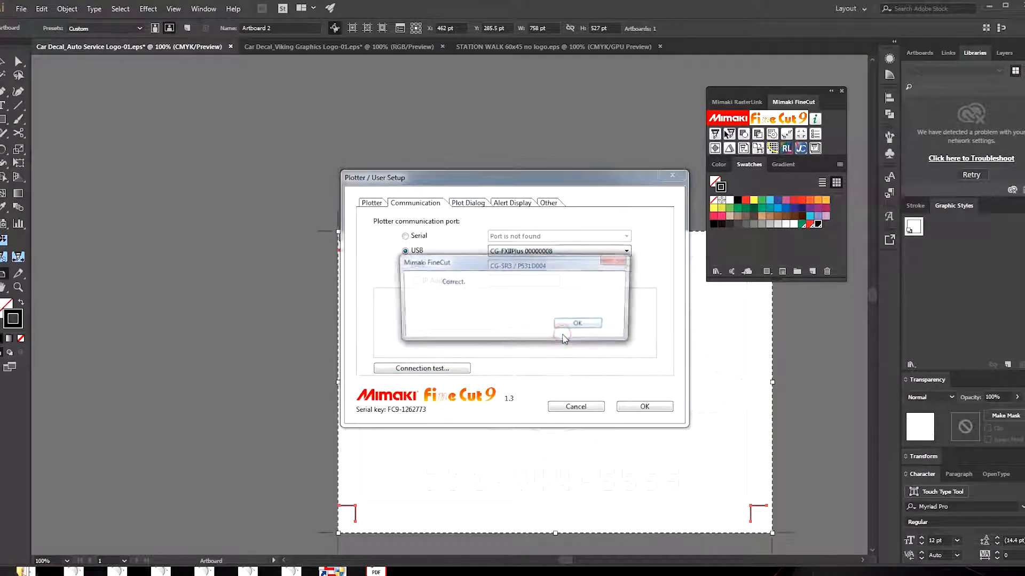
pyautogui.click(576, 322)
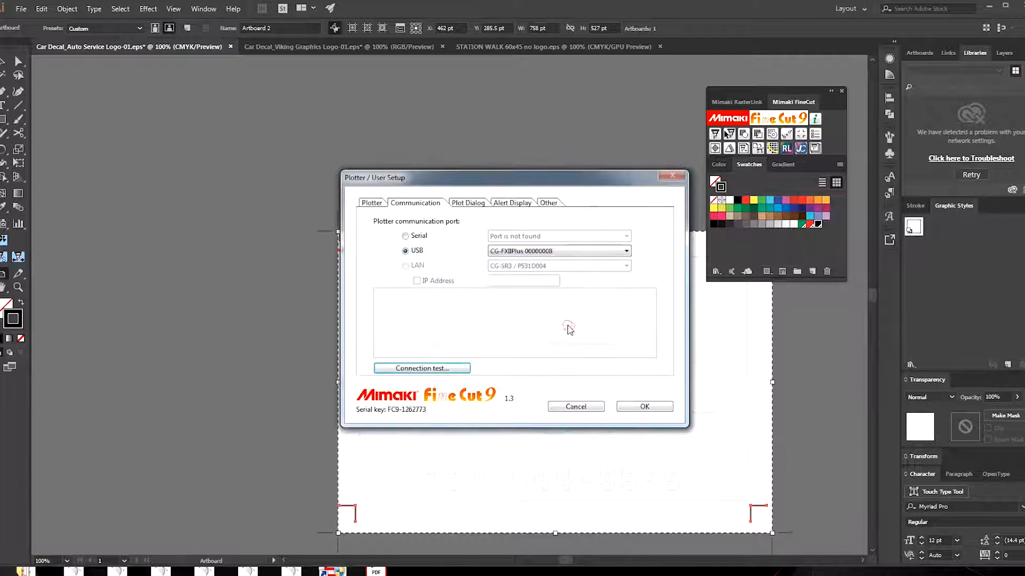
# Review the plotter model settings and save the plotter setup.
pyautogui.click(372, 203)
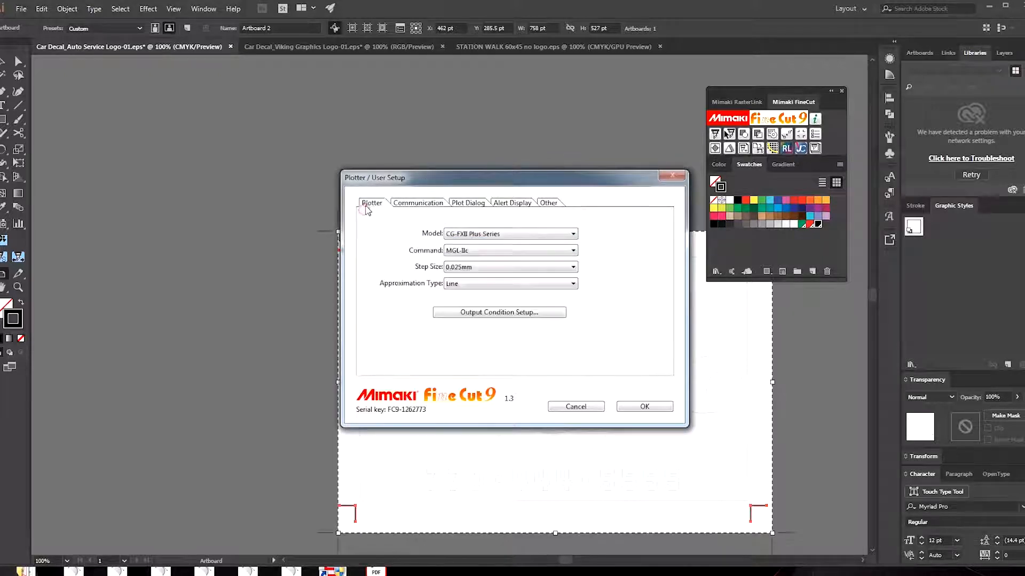
pyautogui.moveTo(642, 426)
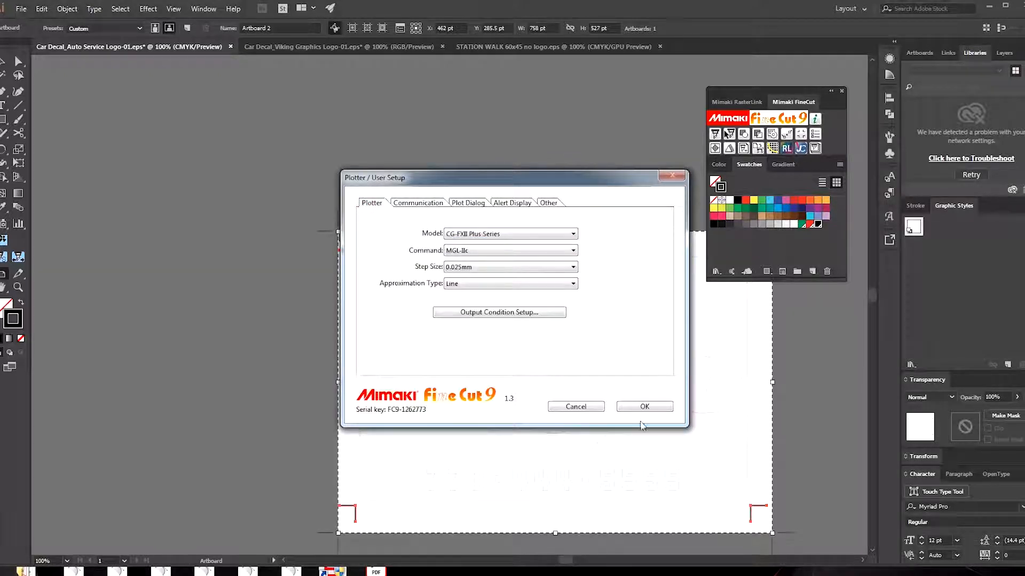
pyautogui.click(644, 407)
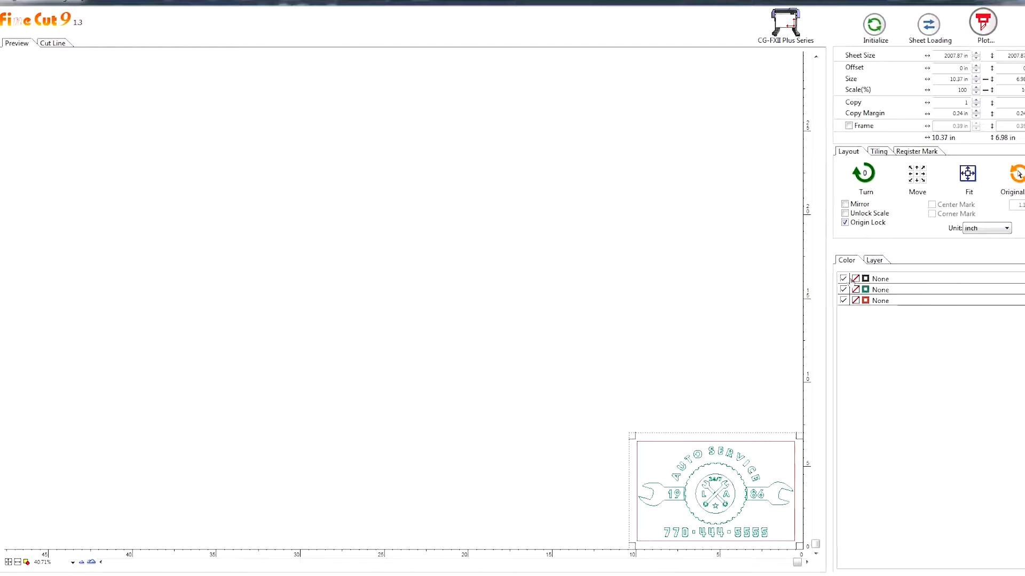
# Exclude black from cutting, keep green on CT1, assign red to CT2, and start Plot.
pyautogui.click(843, 279)
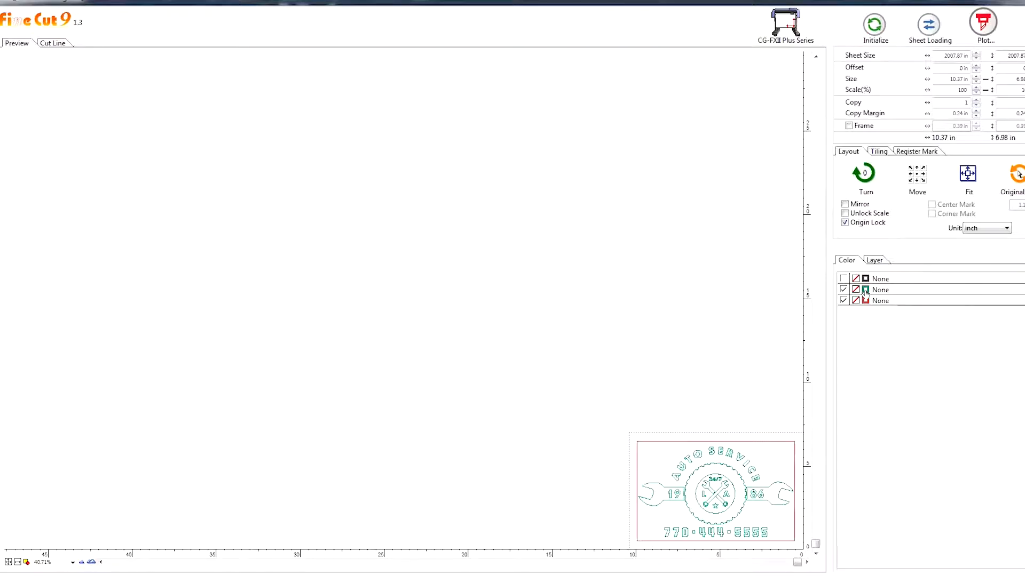
pyautogui.click(843, 289)
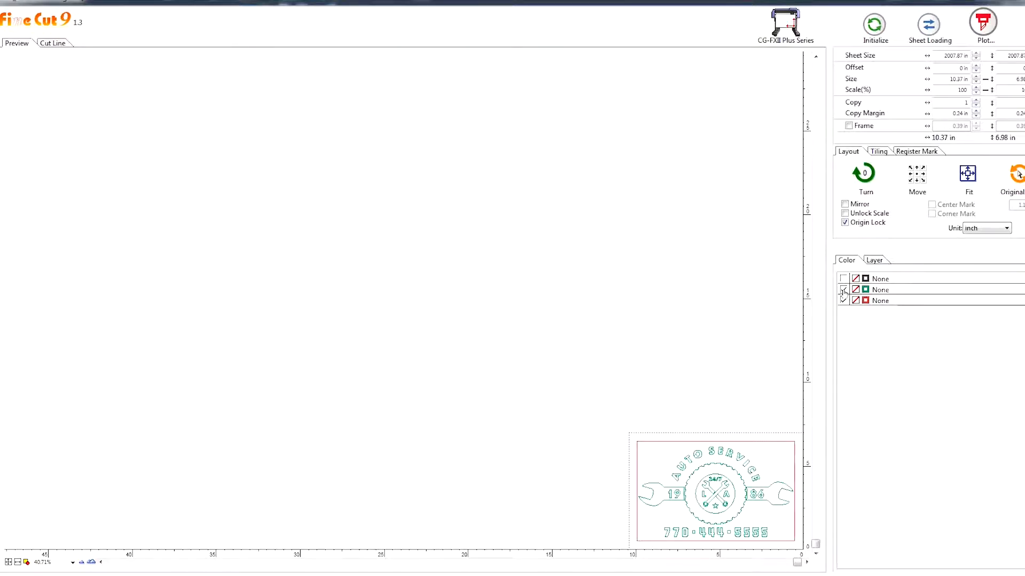
pyautogui.click(843, 289)
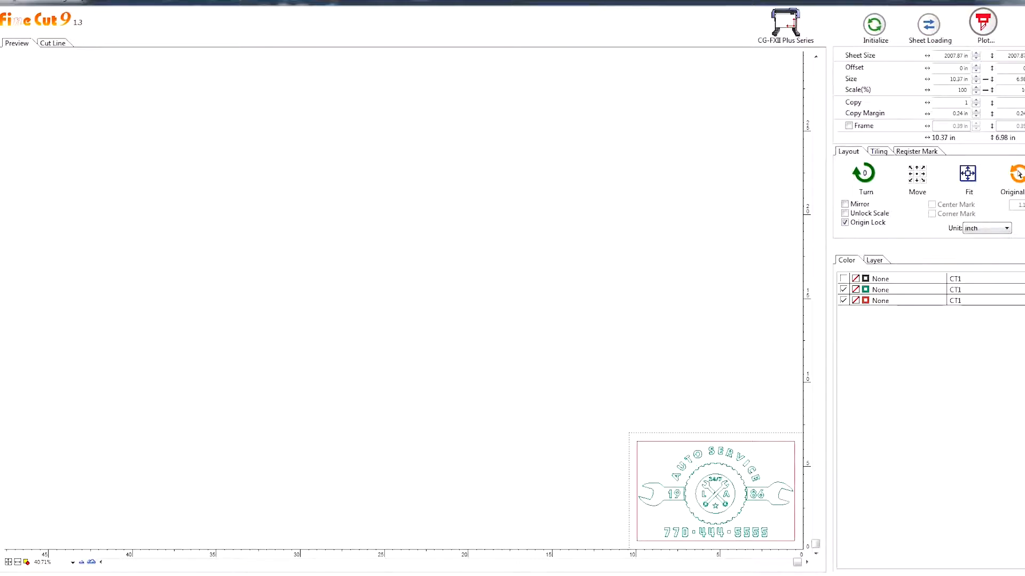
pyautogui.click(956, 300)
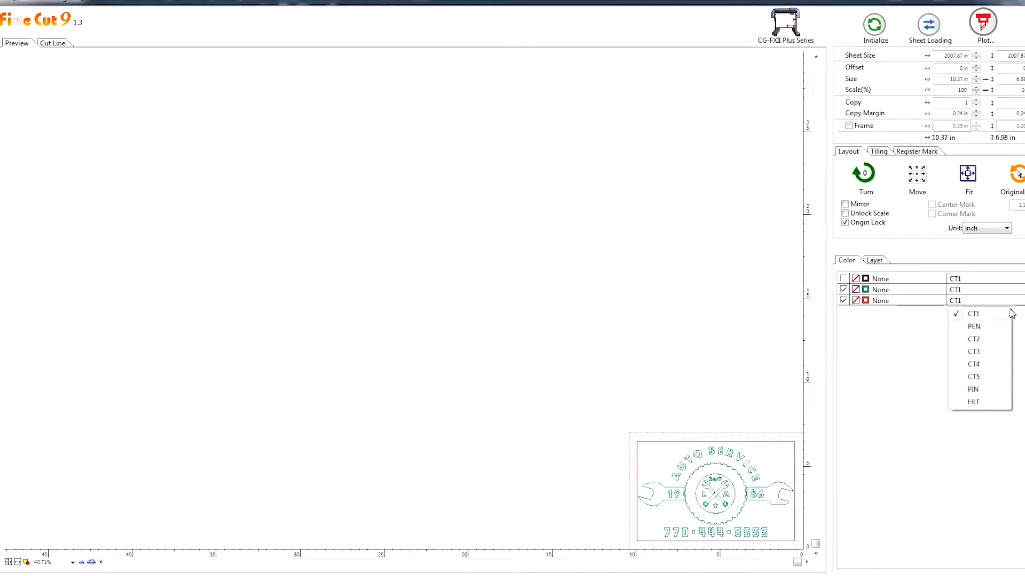
pyautogui.click(973, 338)
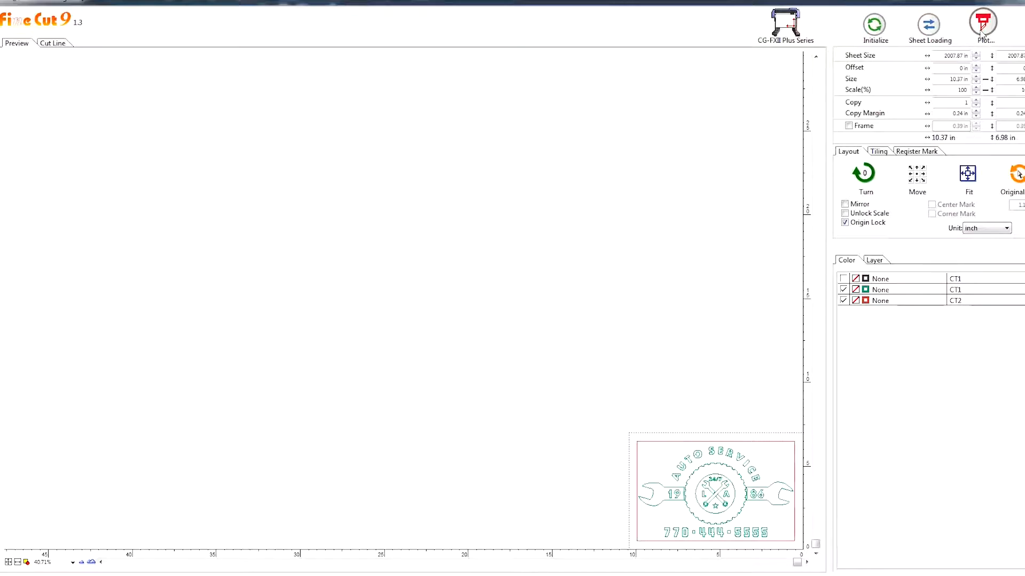
pyautogui.click(982, 23)
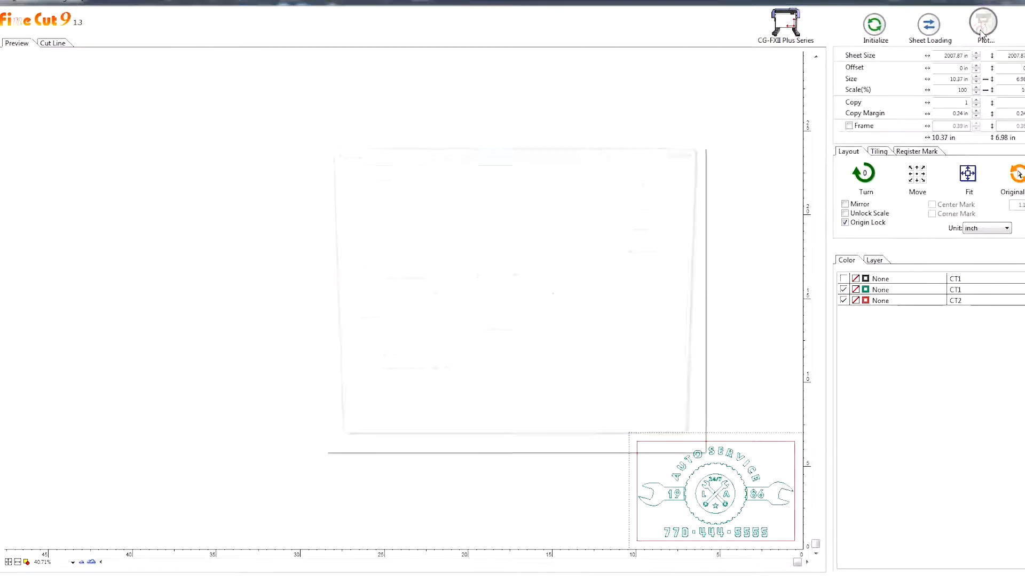
# Preview the cutting paths sorted by each color and play the simulation.
pyautogui.click(983, 21)
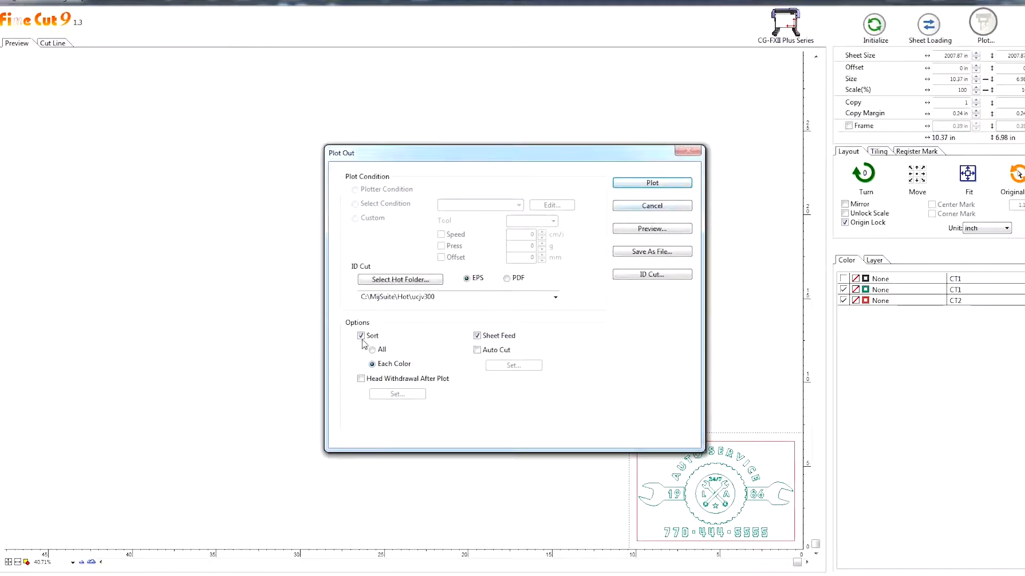
pyautogui.click(651, 229)
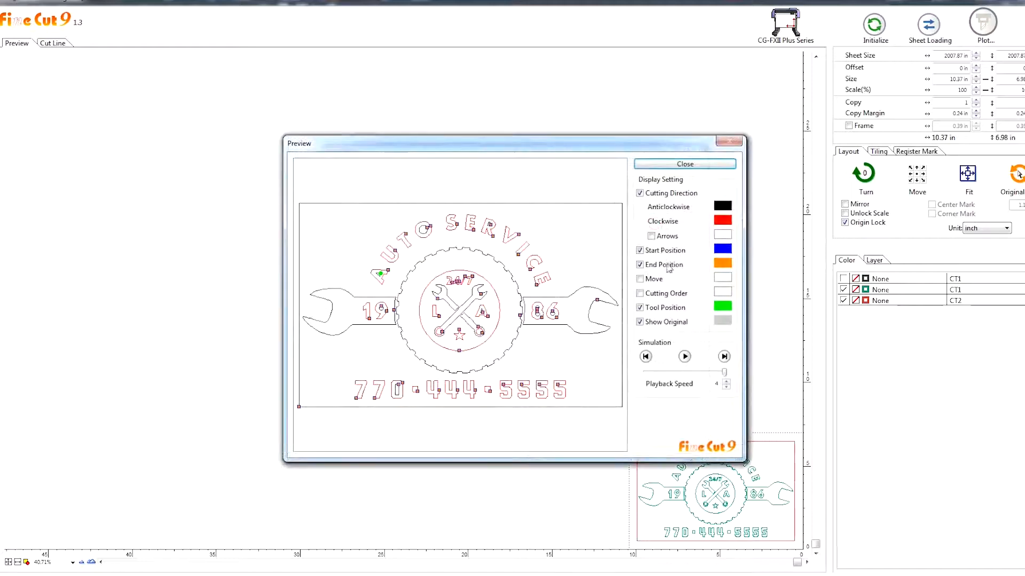
pyautogui.click(684, 356)
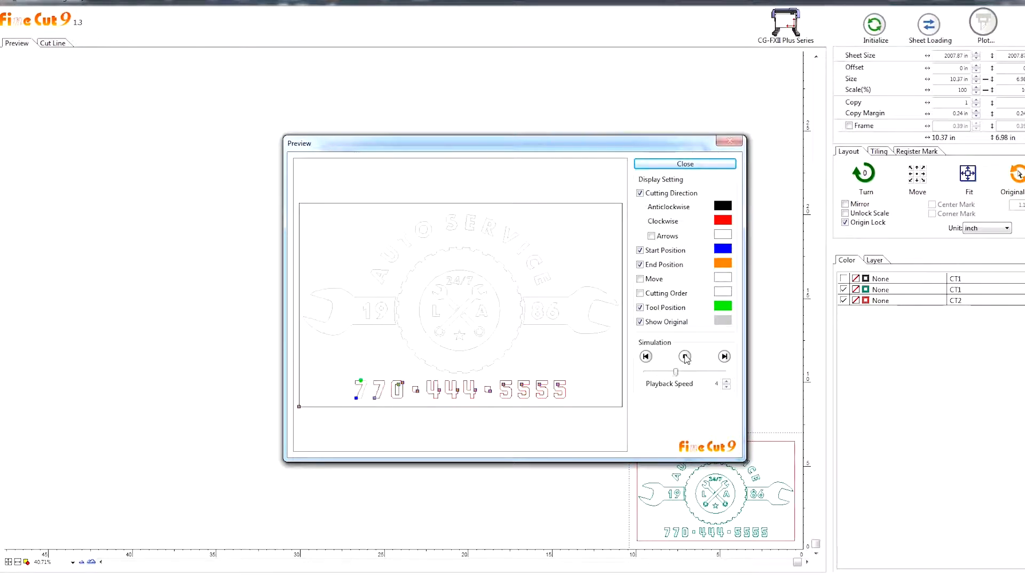
pyautogui.click(685, 164)
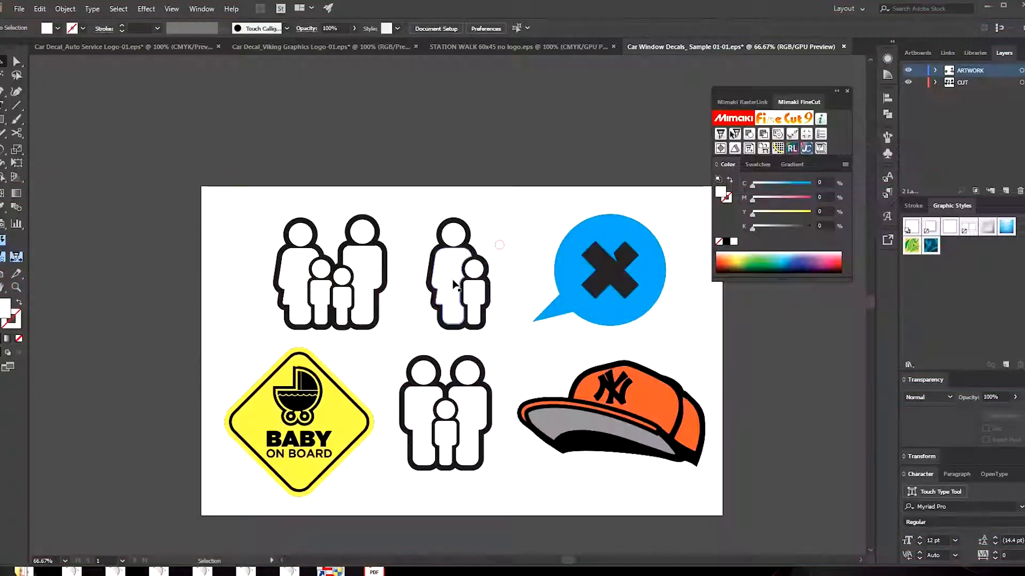
# Select the decal figures, hide ARTWORK, and select the CUT layer rectangle.
pyautogui.click(458, 274)
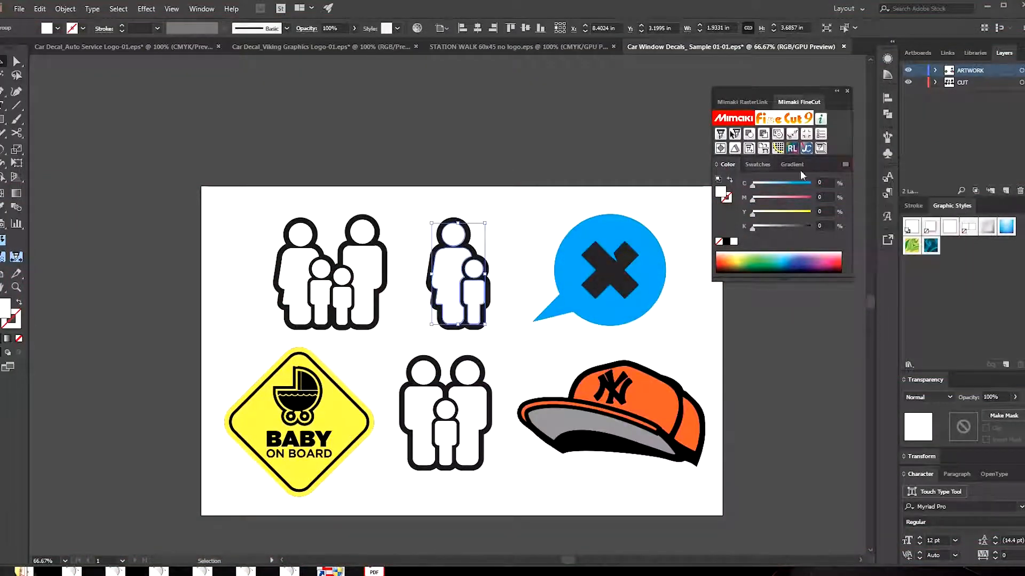
pyautogui.click(19, 9)
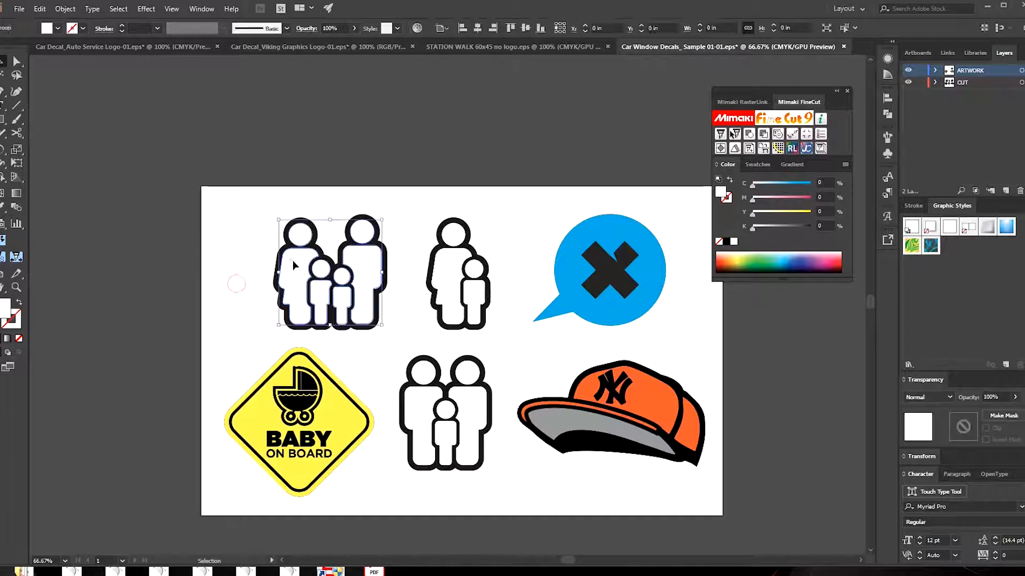
pyautogui.click(444, 412)
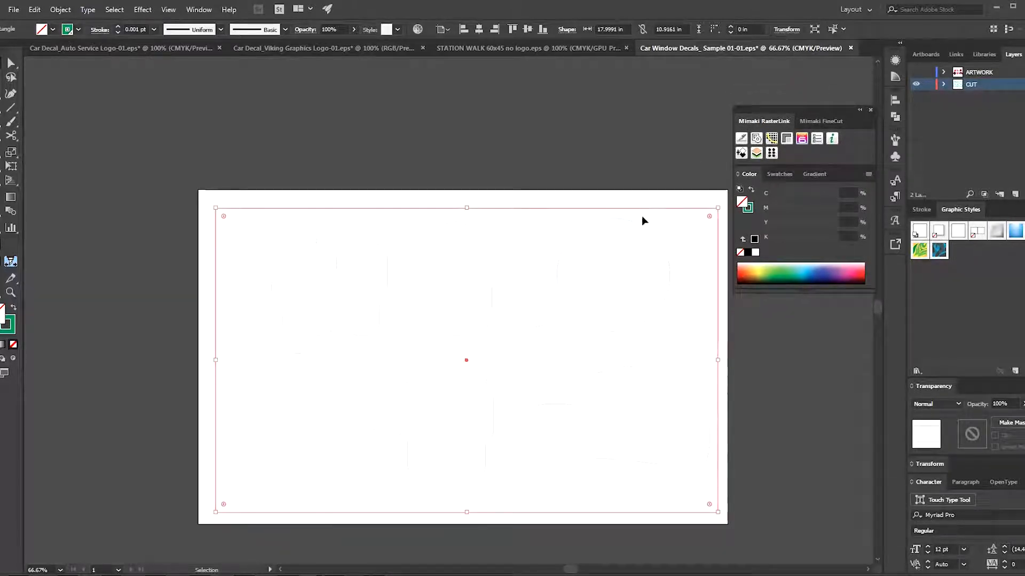
# Create register marks around the decal cut contours with default settings.
pyautogui.click(822, 121)
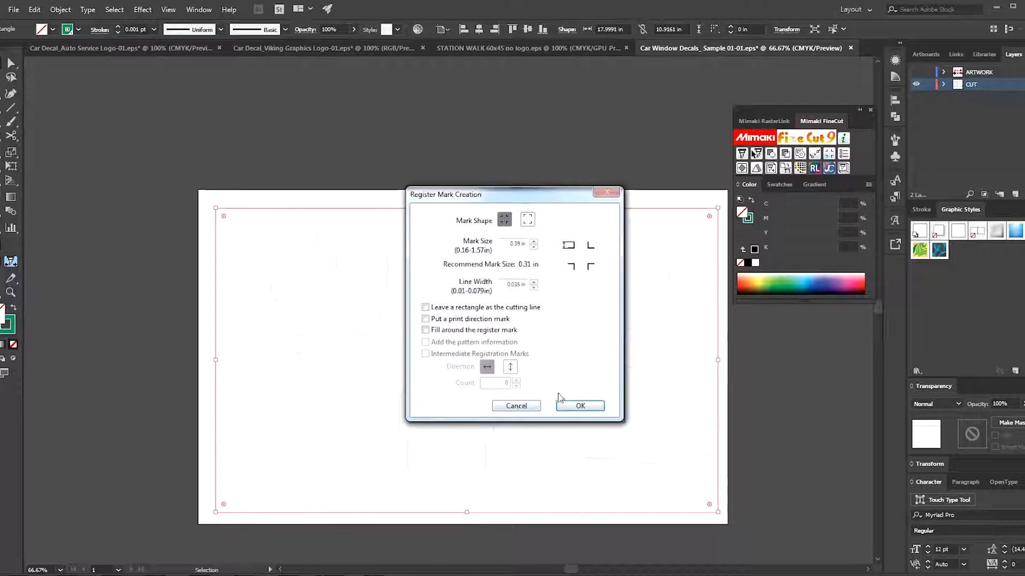
pyautogui.click(578, 406)
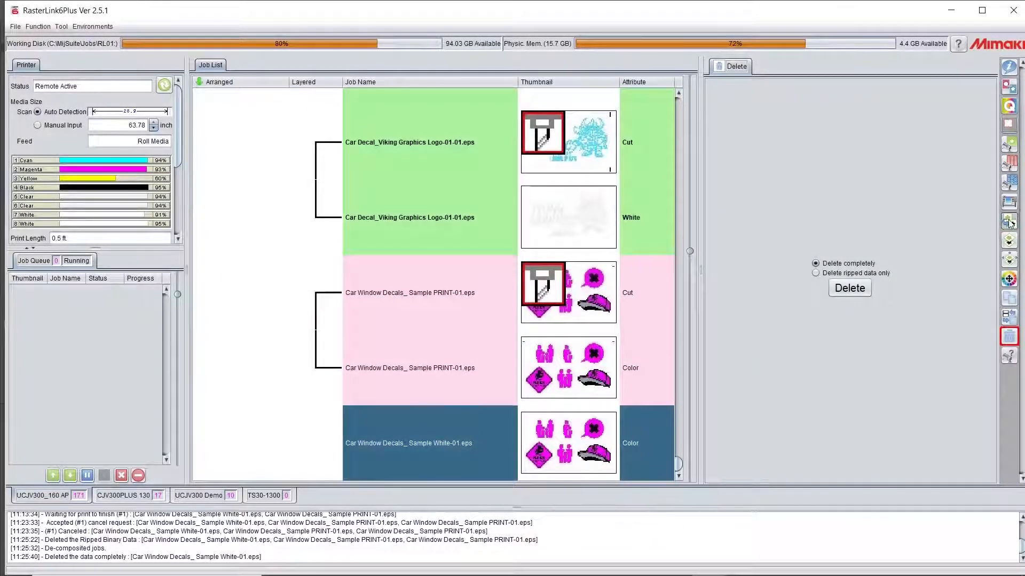
# Composite the decal cut, color and white jobs with Mirror ON and Reverse order.
pyautogui.click(1009, 219)
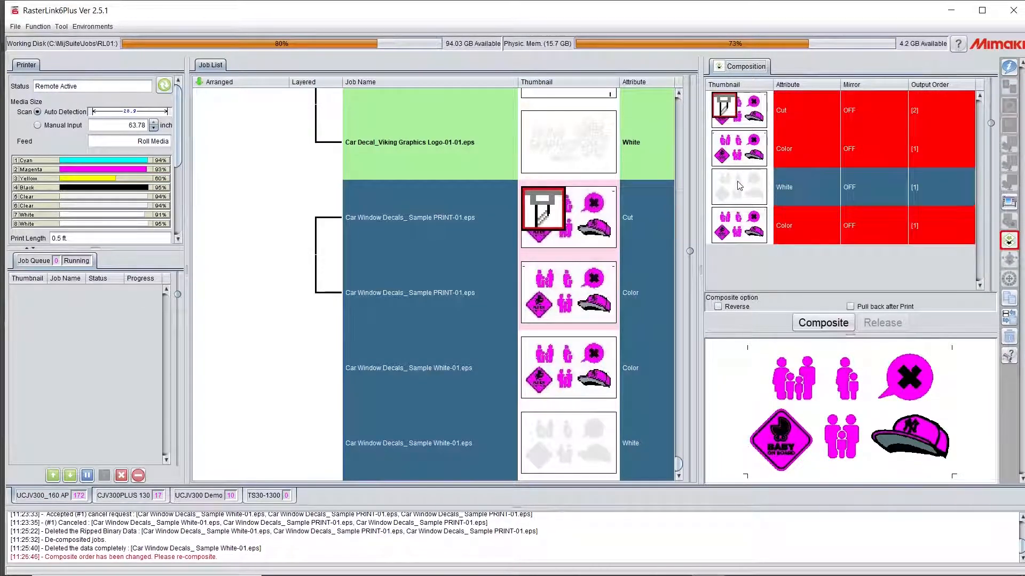
pyautogui.click(717, 306)
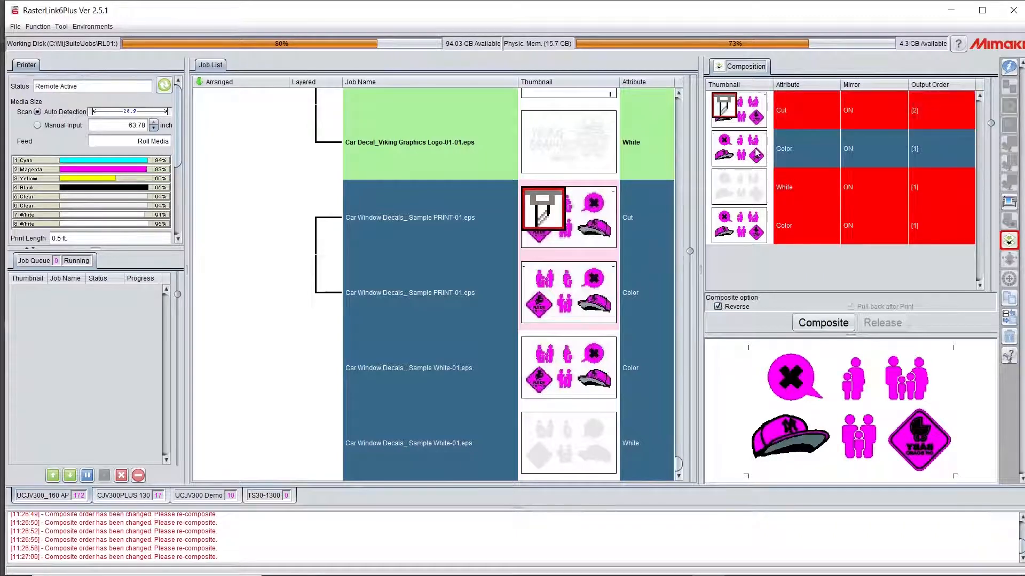
pyautogui.click(850, 307)
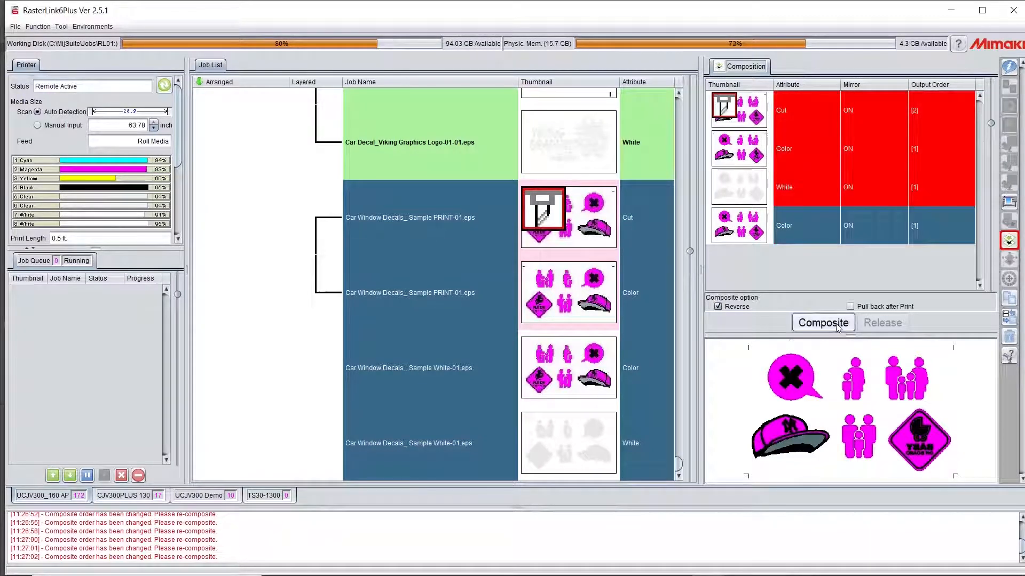
pyautogui.click(823, 323)
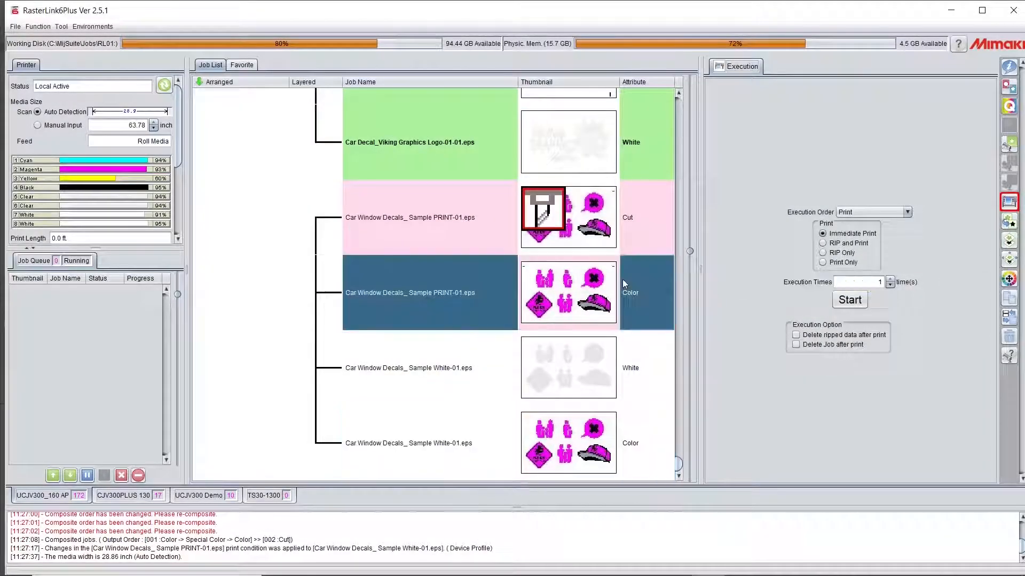
# Replace magenta C0 M100 Y0 K0 in the decals with 100% white ink.
pyautogui.click(1009, 279)
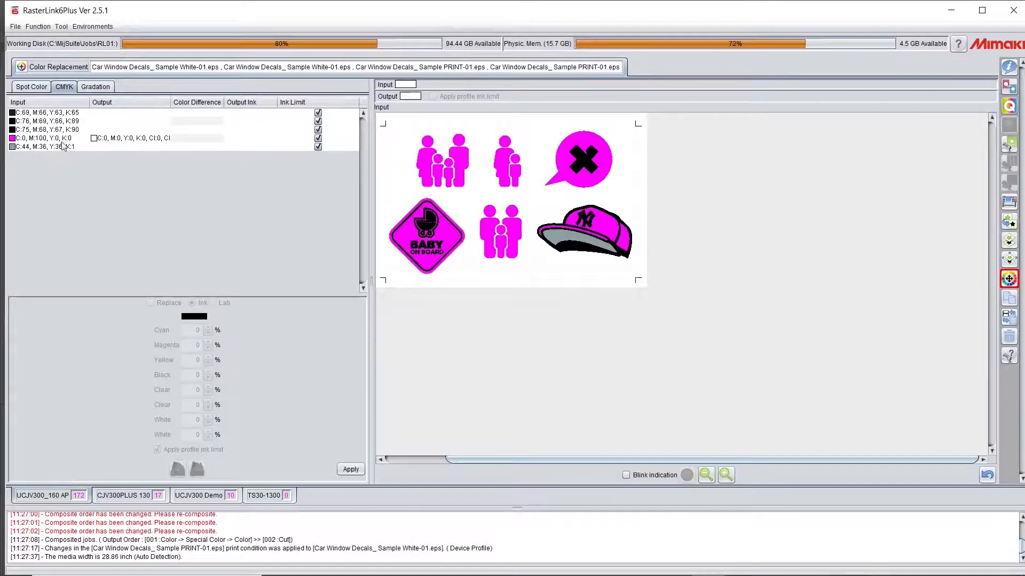
pyautogui.click(46, 137)
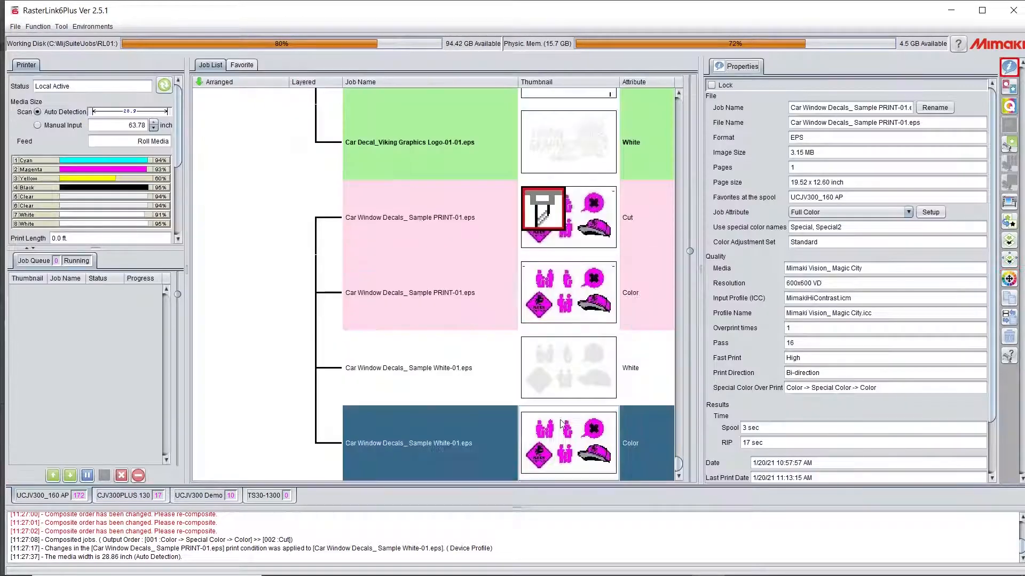
pyautogui.click(1008, 279)
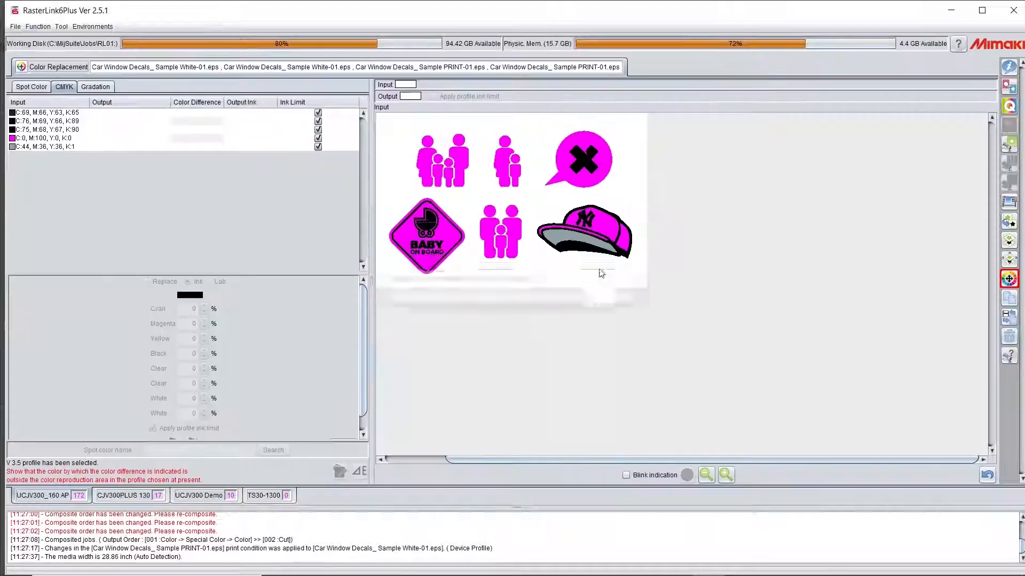
pyautogui.click(45, 138)
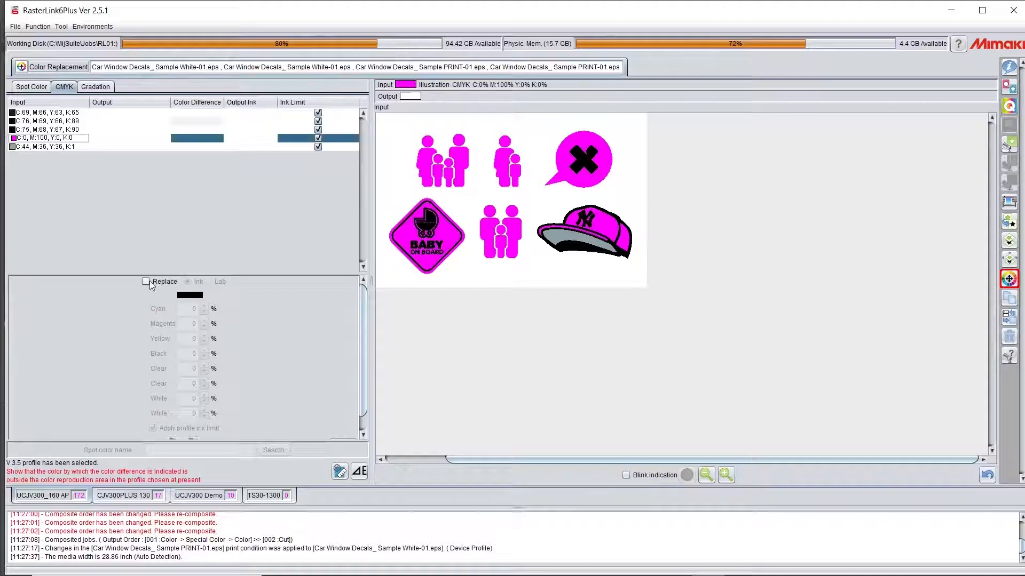
pyautogui.click(146, 282)
pyautogui.write('100')
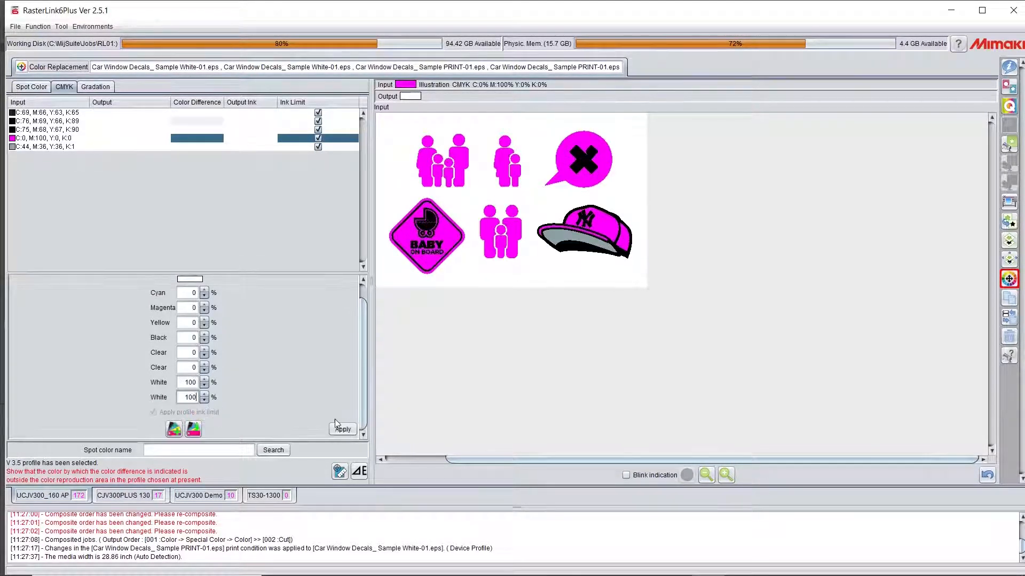
pyautogui.click(342, 429)
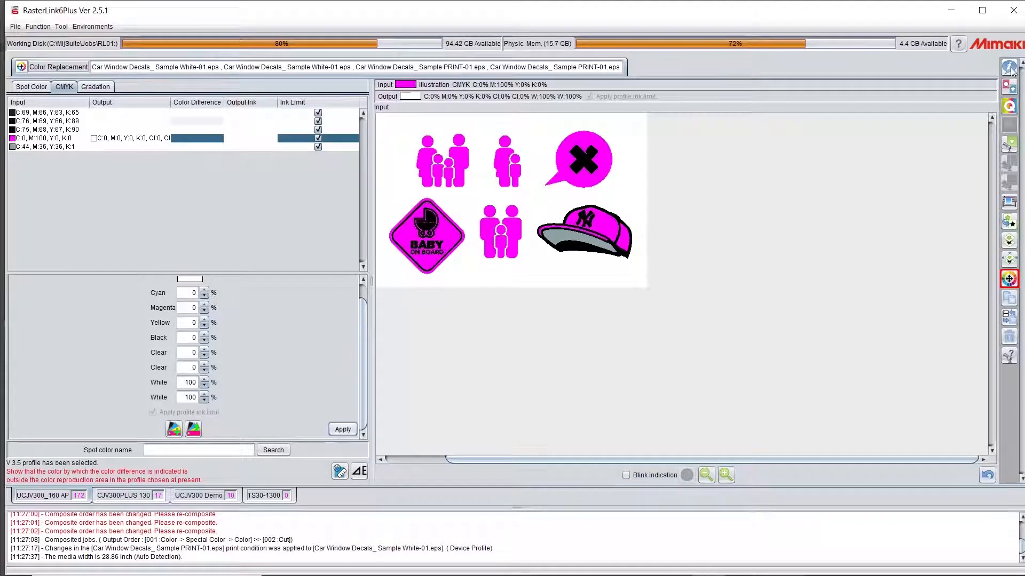